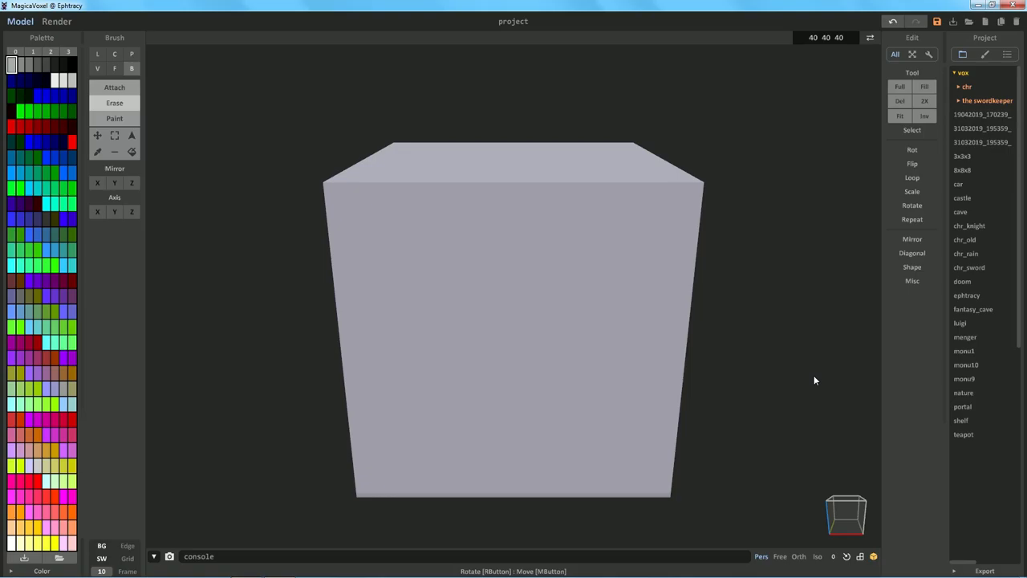
{"action": "mouse_move", "coordinate": [801, 376]}
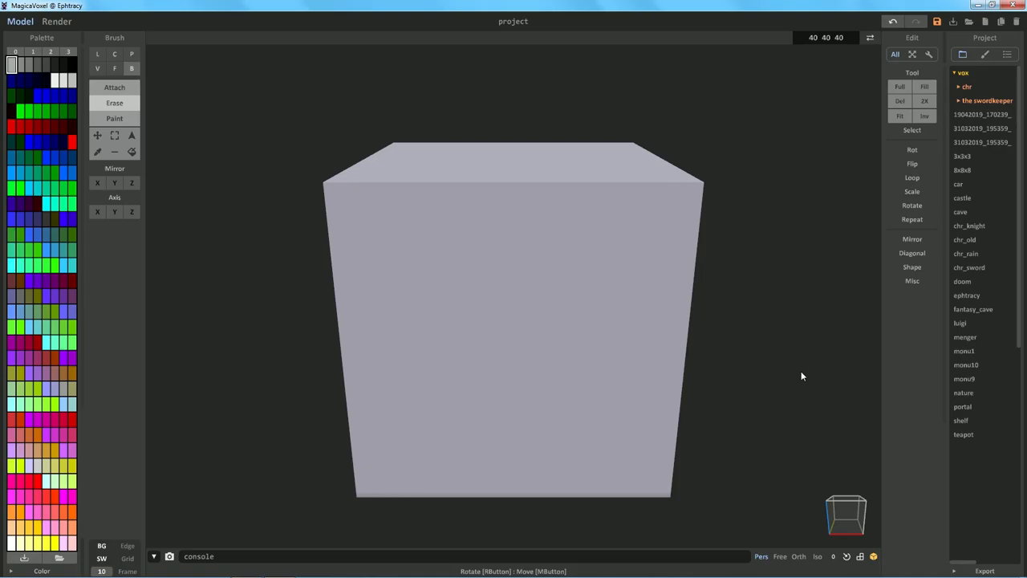
{"action": "mouse_move", "coordinate": [780, 371]}
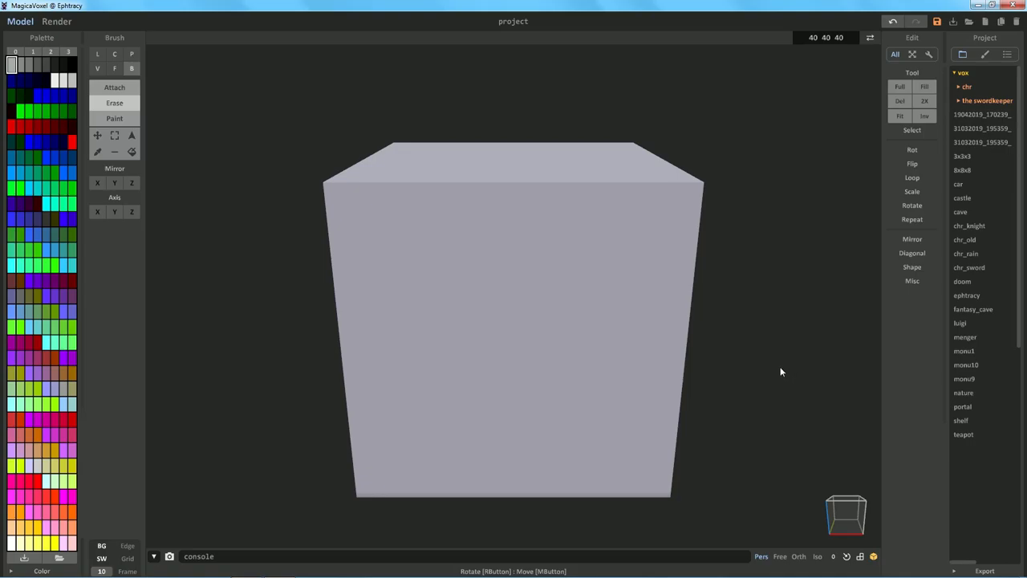
{"action": "mouse_move", "coordinate": [678, 302]}
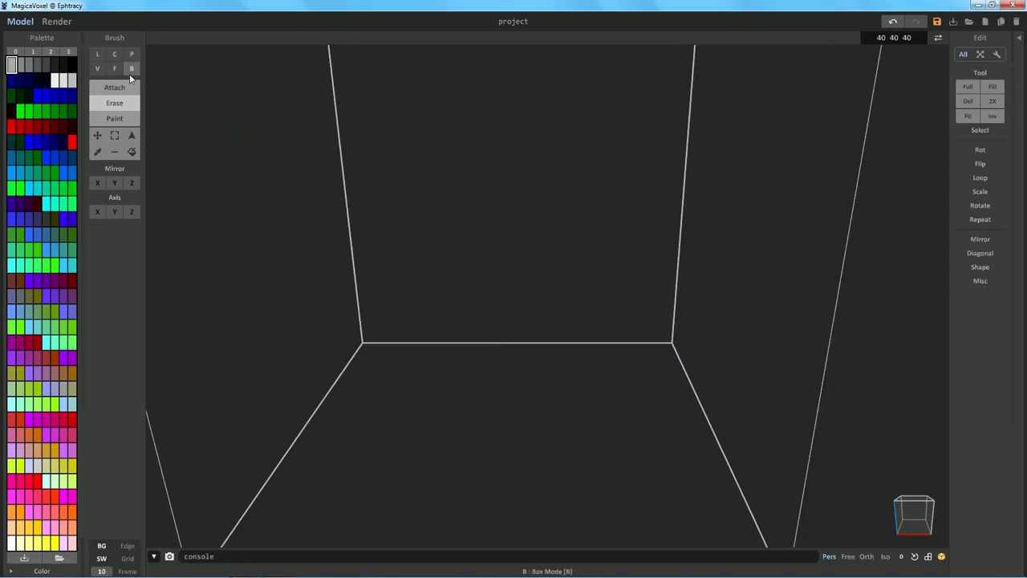
- Switch from the Brush B box mode to Brush C, the centre-based attach mode
{"action": "left_click", "coordinate": [114, 53]}
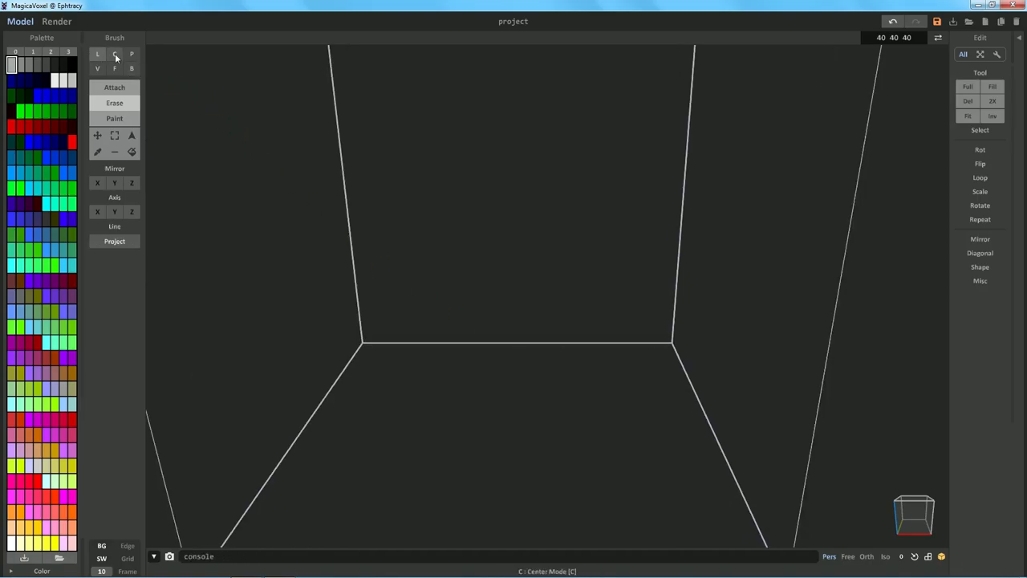
{"action": "left_click", "coordinate": [131, 68]}
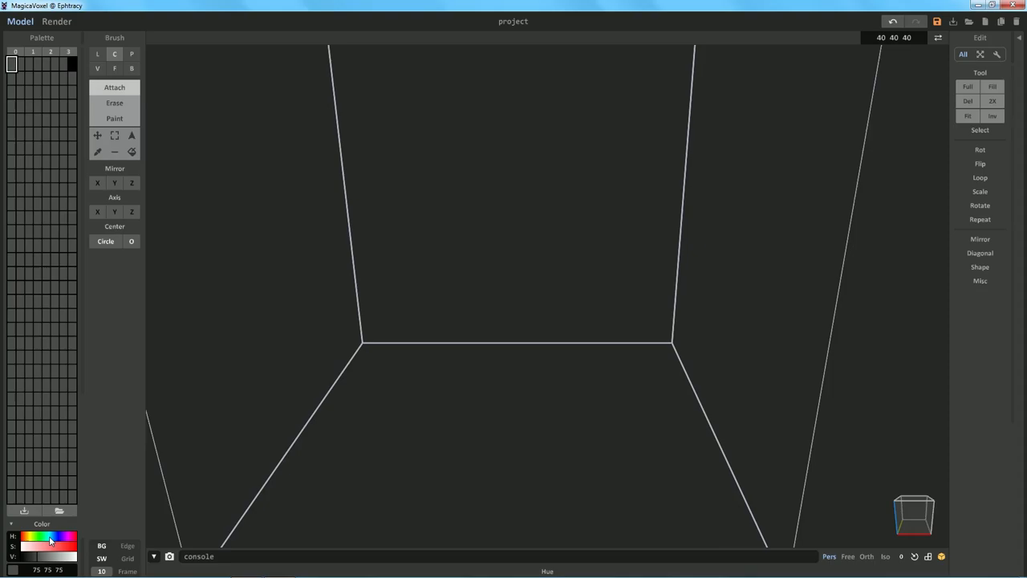
- Pick teal and orange for the first two palette swatches with the HSV sliders
{"action": "left_click", "coordinate": [64, 555]}
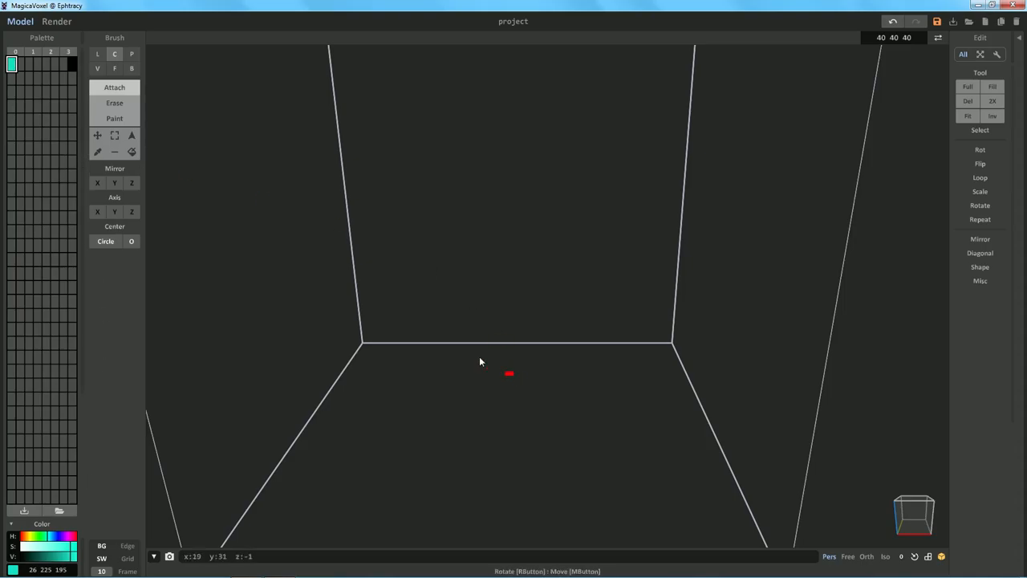
{"action": "left_click", "coordinate": [492, 174]}
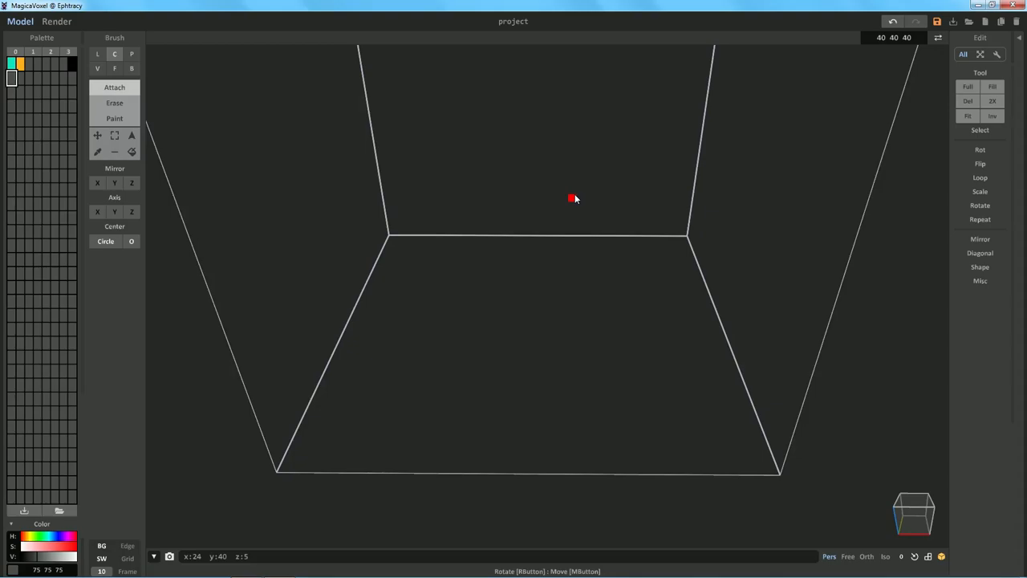
{"action": "mouse_move", "coordinate": [541, 185]}
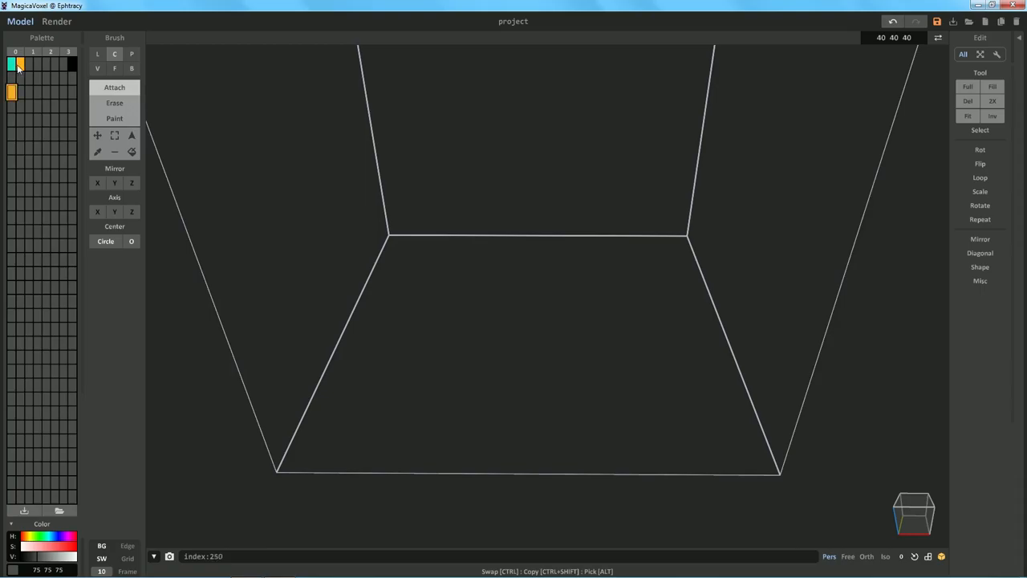
- Copy the orange swatch into empty palette slots further down
{"action": "left_click", "coordinate": [12, 65]}
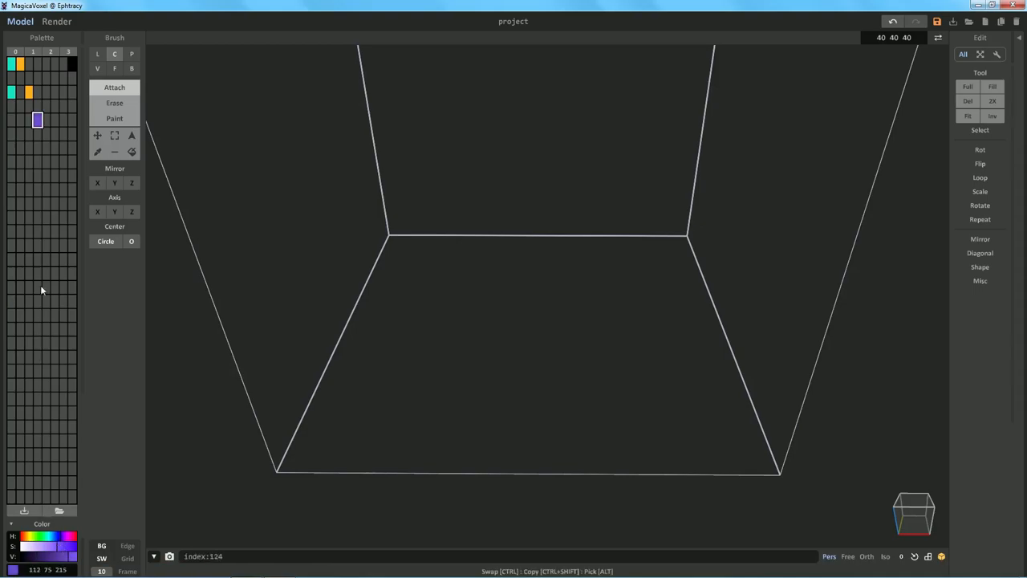
{"action": "left_click", "coordinate": [56, 92]}
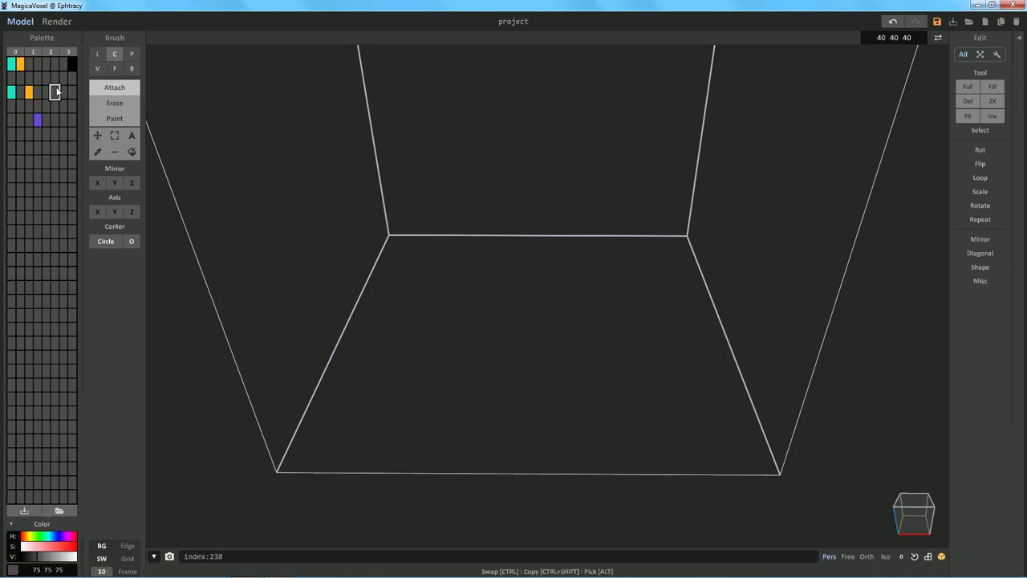
{"action": "left_click", "coordinate": [39, 119]}
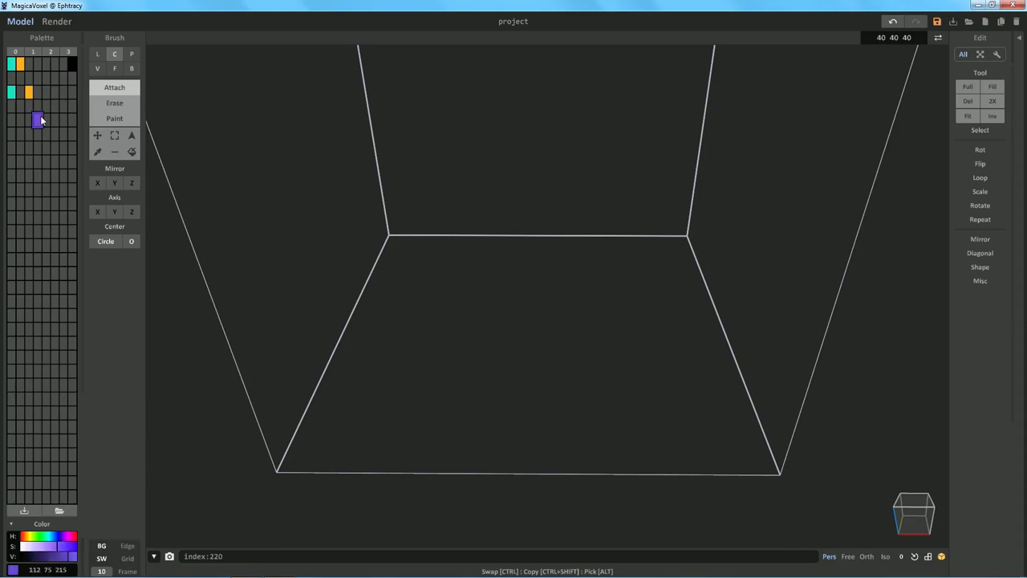
- Copy the purple swatch across the palette, adding purple and darker purple to the top row
{"action": "left_click", "coordinate": [55, 92]}
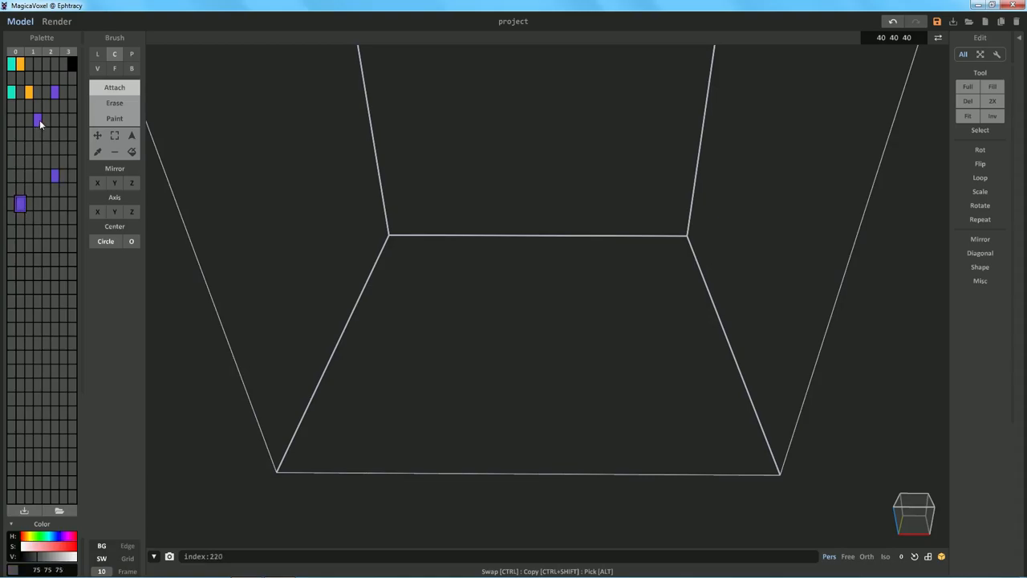
{"action": "left_click", "coordinate": [63, 286]}
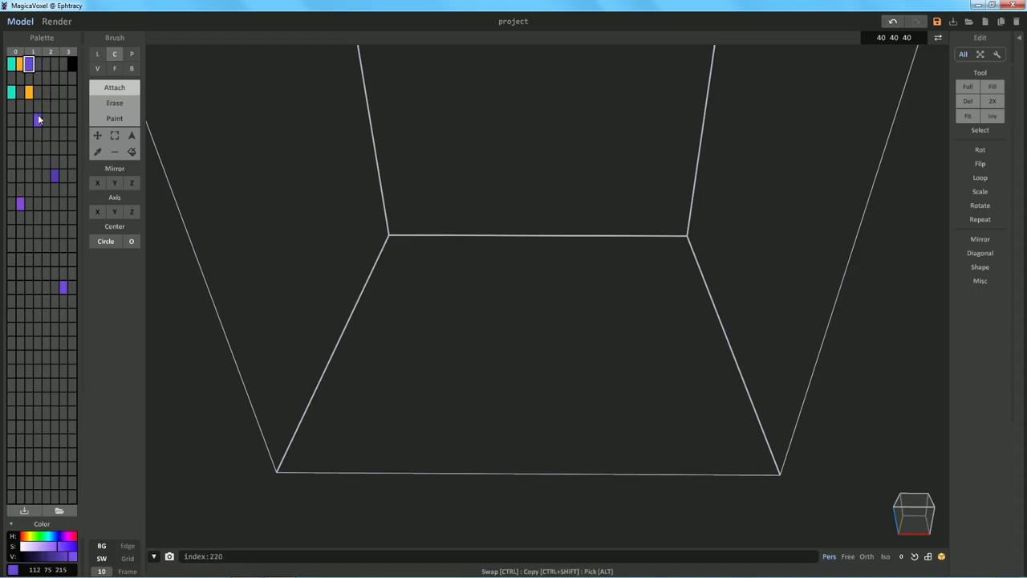
{"action": "left_click", "coordinate": [50, 64]}
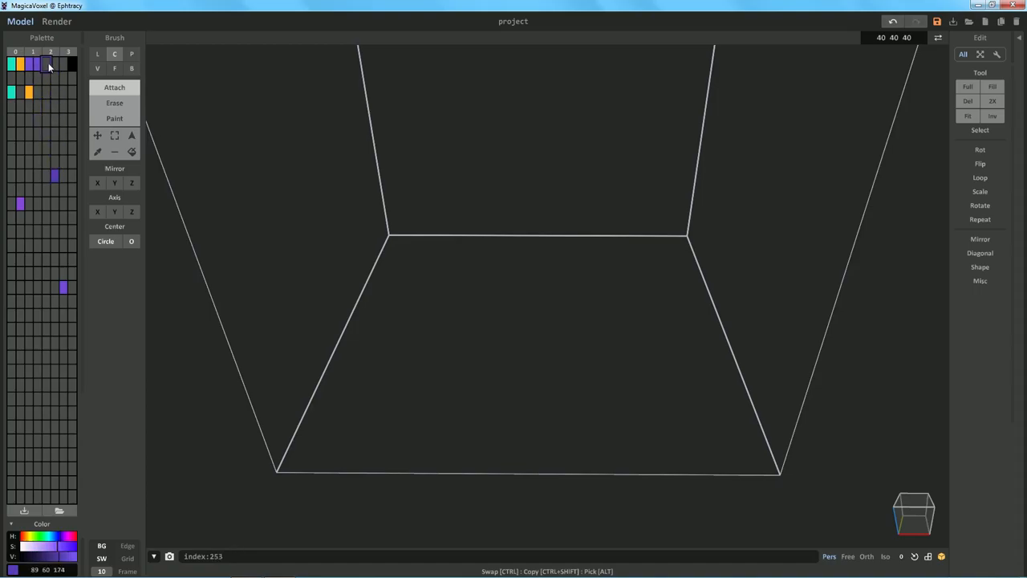
{"action": "left_click", "coordinate": [54, 63]}
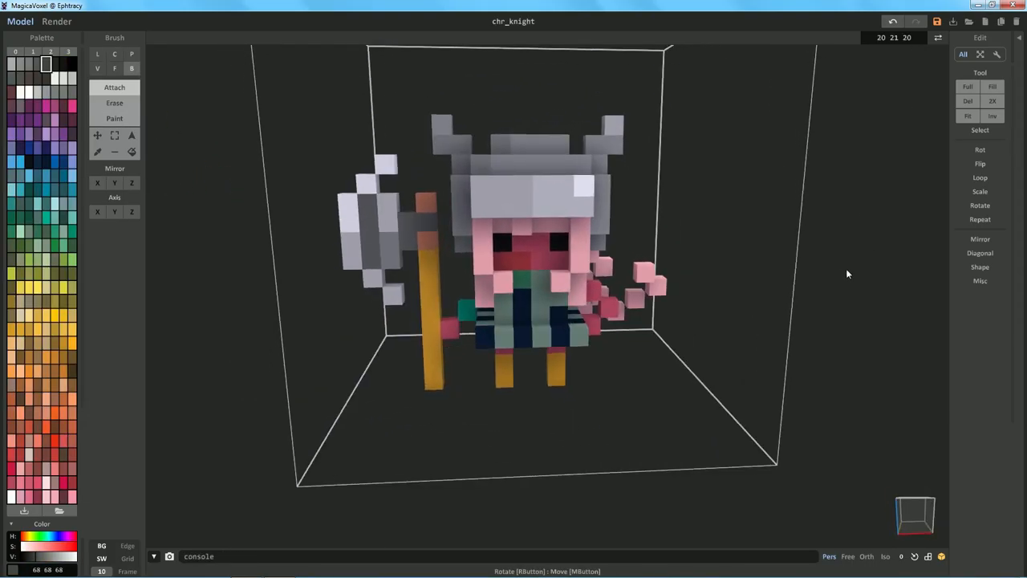
- Load chr_knight, toggle the grid on and off, orbit, and enable Edge outlines
{"action": "left_click", "coordinate": [127, 546]}
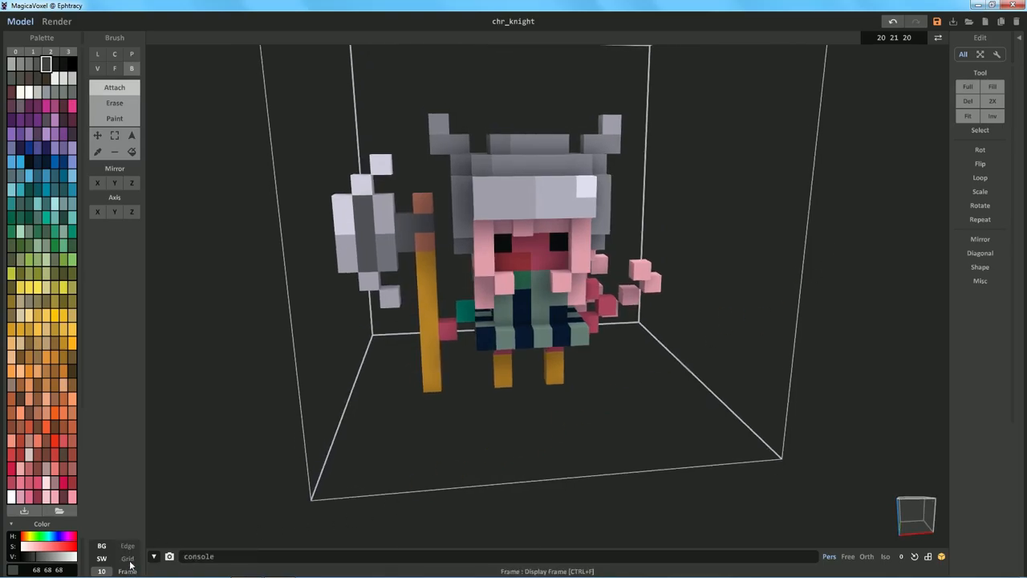
{"action": "left_click", "coordinate": [128, 558]}
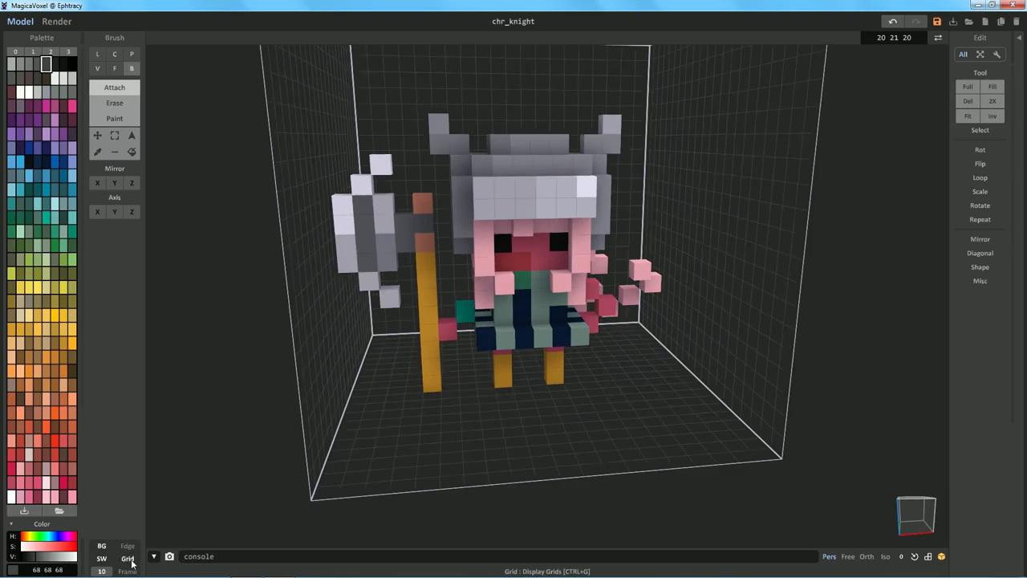
{"action": "left_click", "coordinate": [127, 558]}
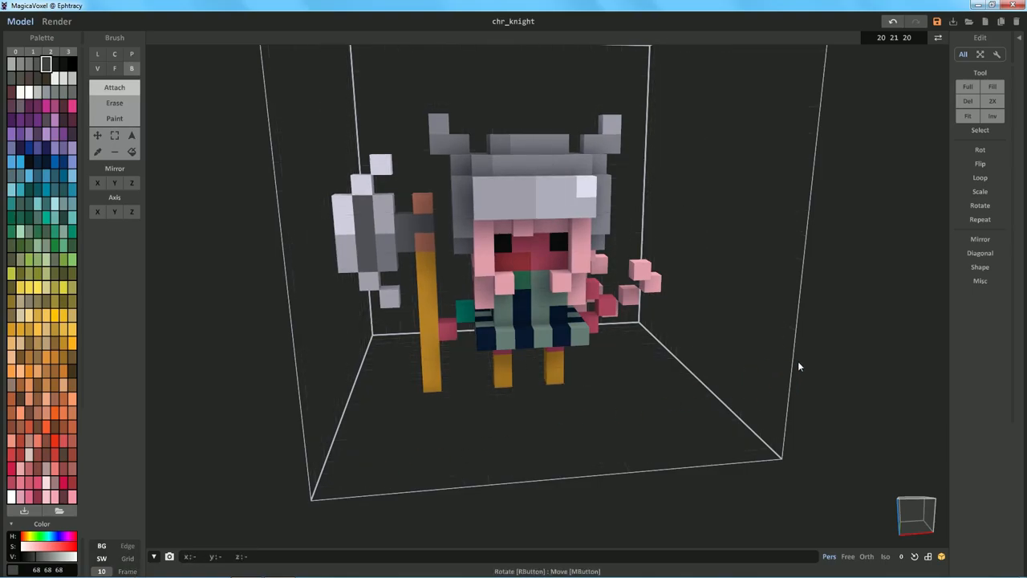
{"action": "left_click_drag", "start_coordinate": [798, 367], "coordinate": [813, 340]}
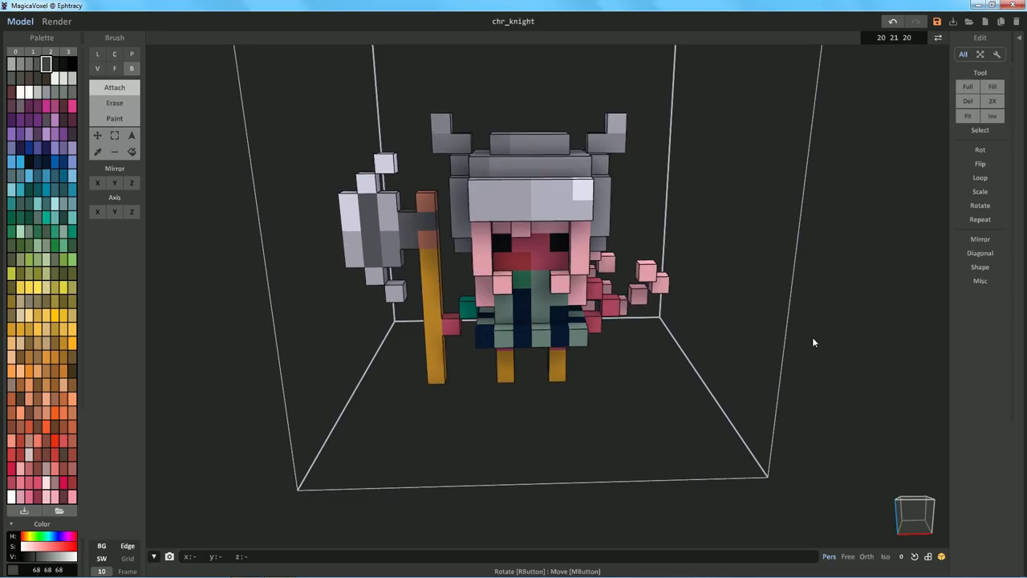
{"action": "left_click", "coordinate": [126, 557]}
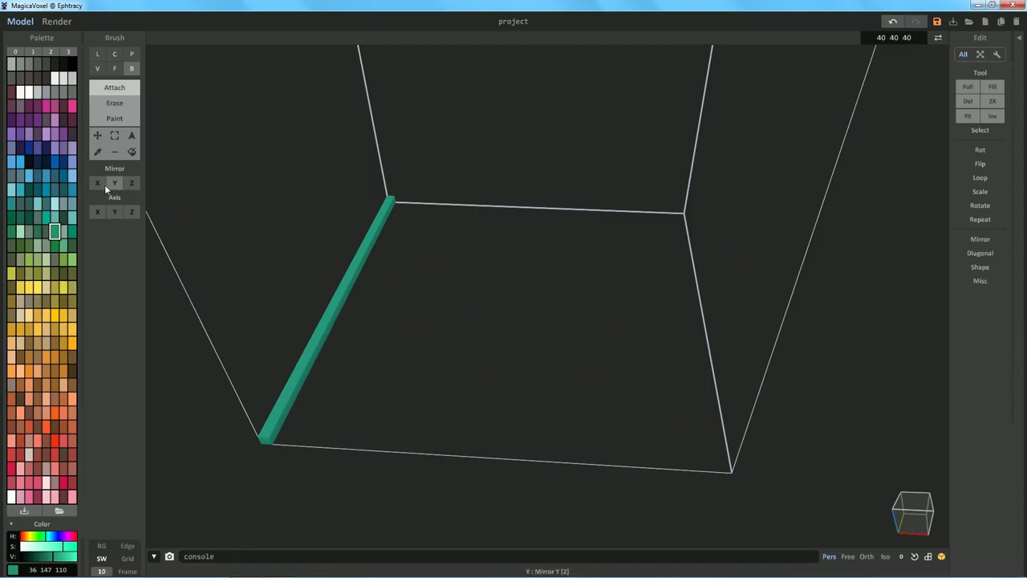
- Turn on Mirror X and draw two mirrored line-tool edge bars across the volume
{"action": "left_click", "coordinate": [97, 183]}
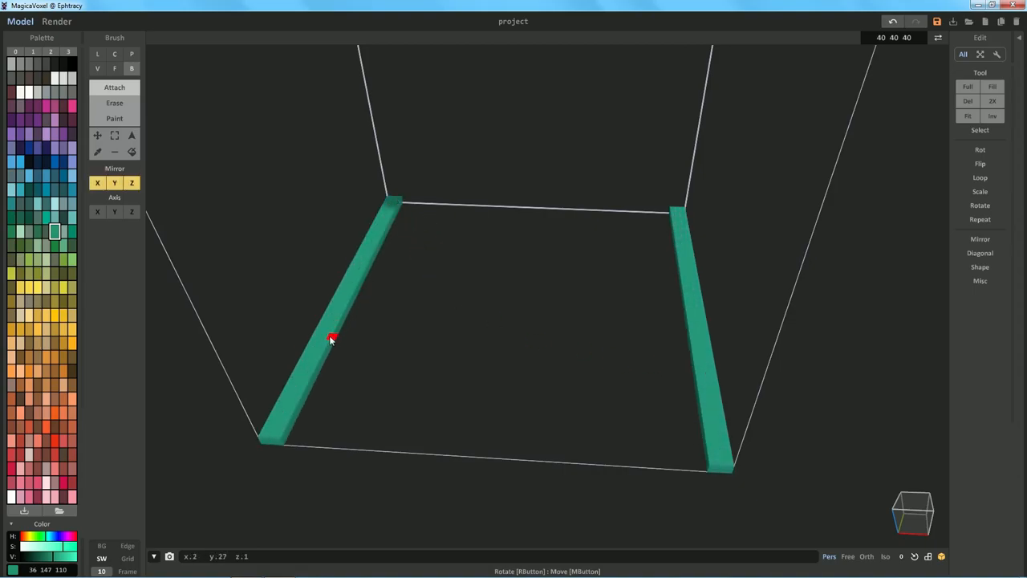
{"action": "left_click_drag", "start_coordinate": [331, 337], "coordinate": [513, 361]}
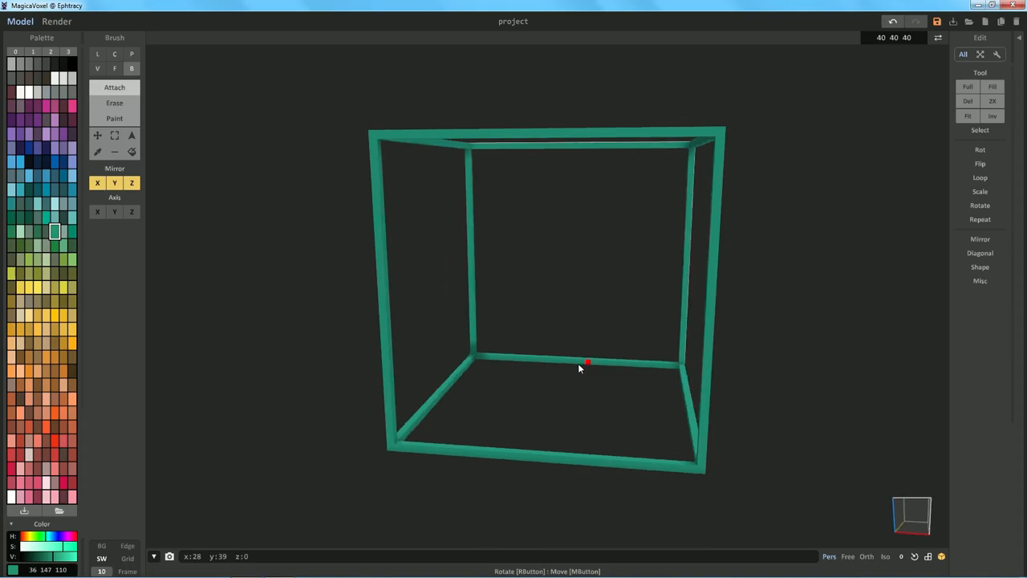
{"action": "left_click_drag", "start_coordinate": [586, 365], "coordinate": [754, 361]}
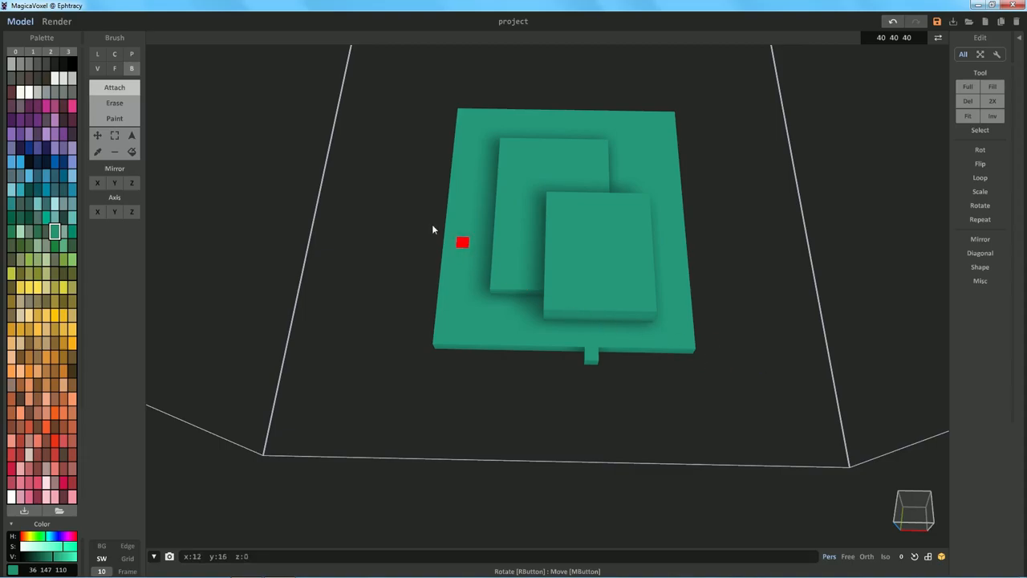
{"action": "mouse_move", "coordinate": [713, 348]}
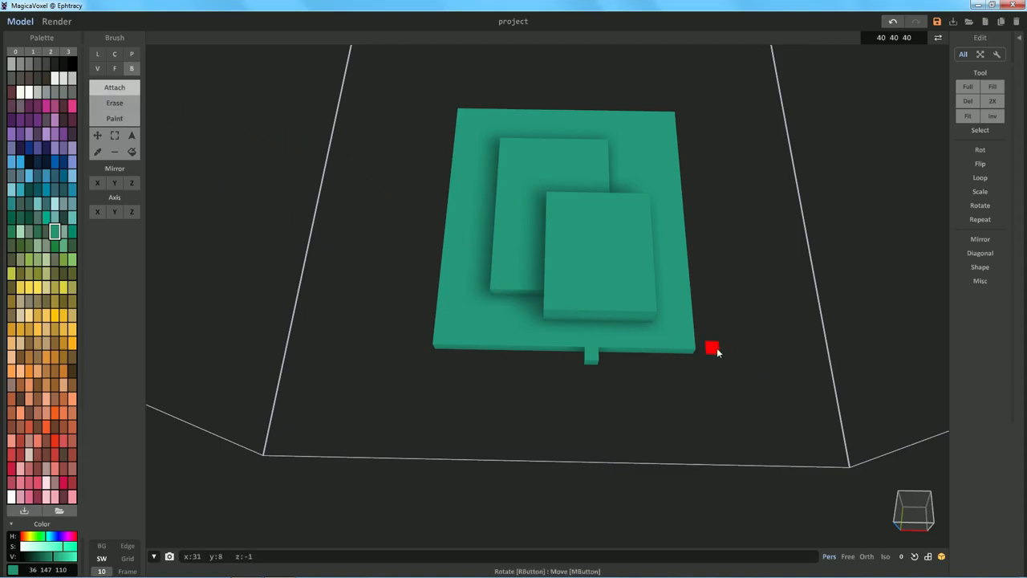
{"action": "mouse_move", "coordinate": [742, 375]}
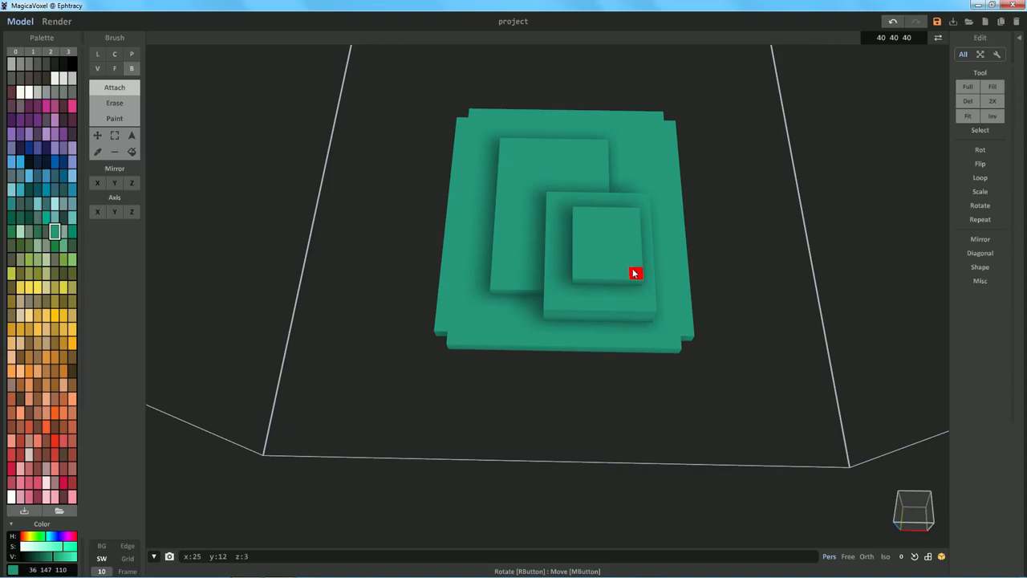
- Choose a darker green swatch and box-paint a large patch of the slabs
{"action": "left_click", "coordinate": [54, 246]}
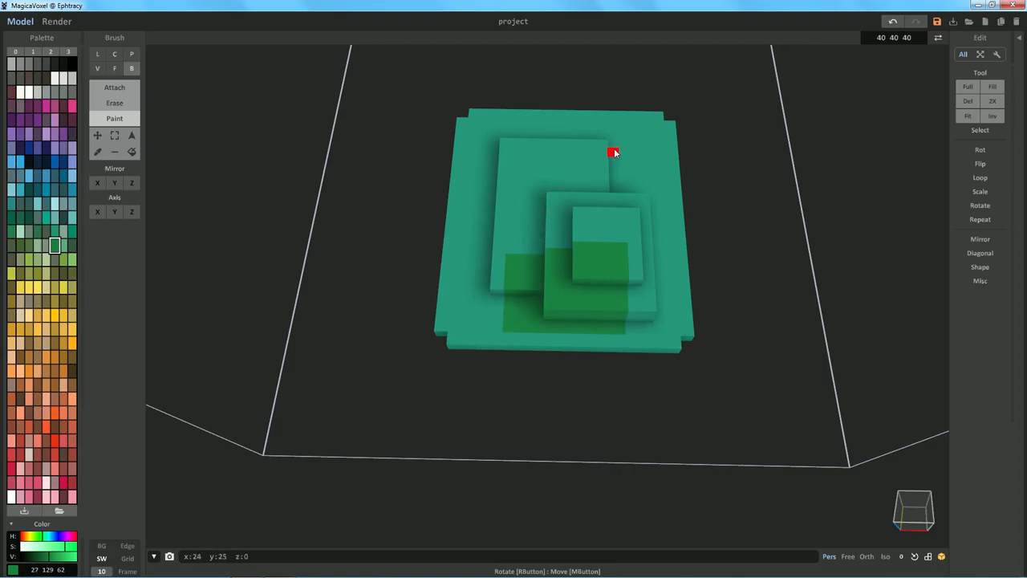
{"action": "left_click_drag", "start_coordinate": [614, 152], "coordinate": [461, 438]}
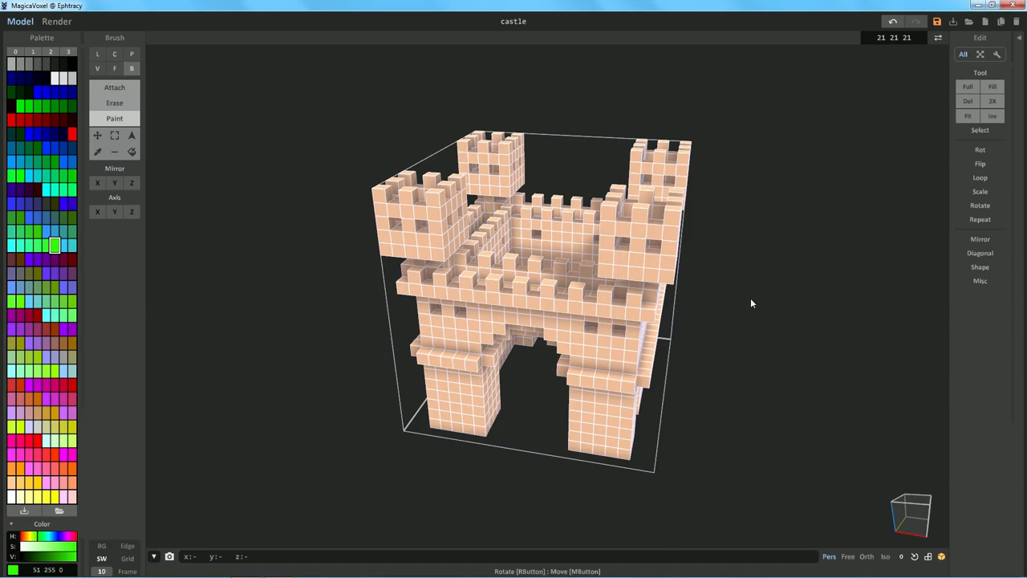
{"action": "mouse_move", "coordinate": [751, 309]}
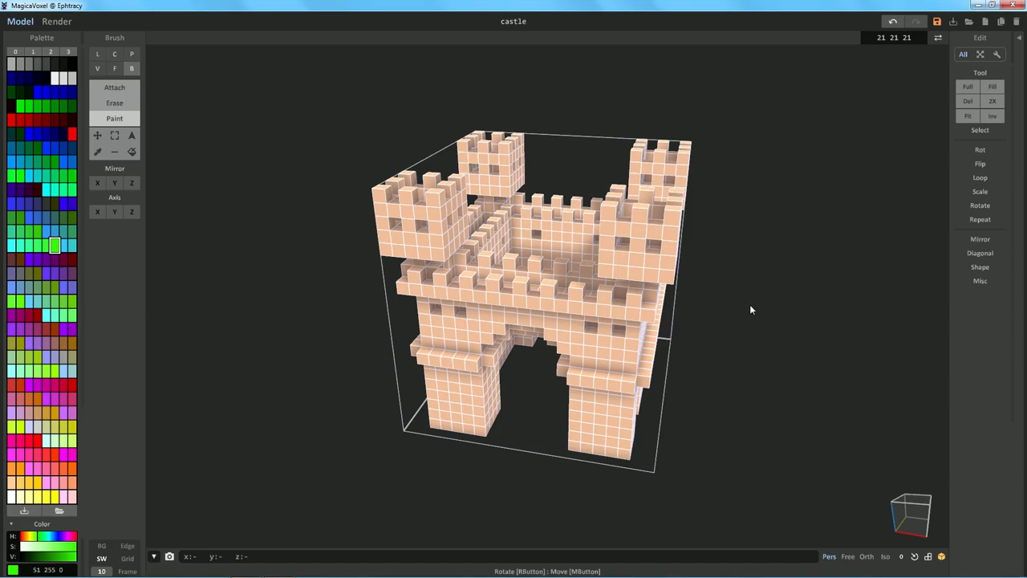
- Expand the Edit panel's Select section showing All, Inv, None, Copy, Cut and Paste
{"action": "left_click", "coordinate": [980, 130]}
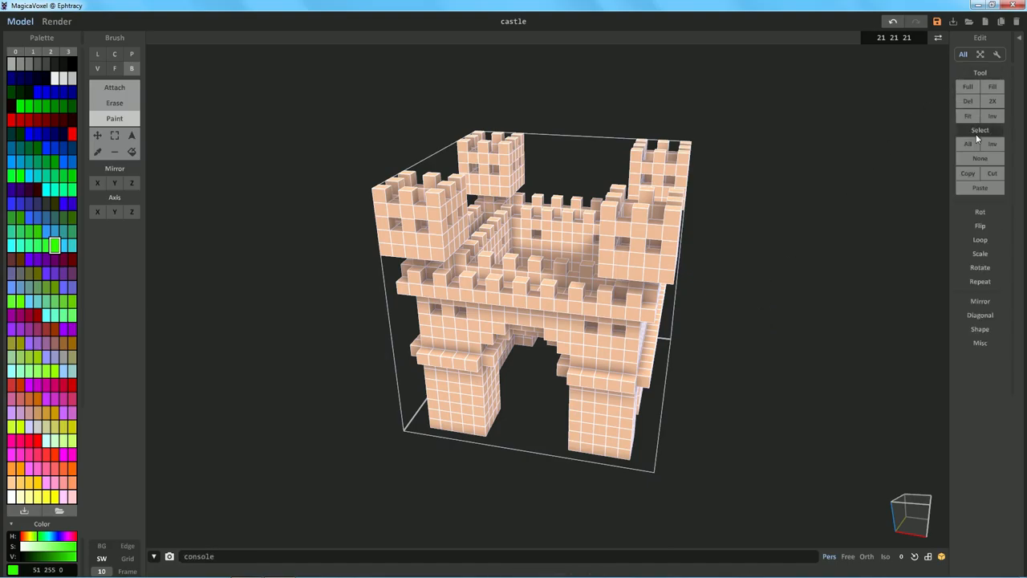
{"action": "left_click", "coordinate": [980, 158]}
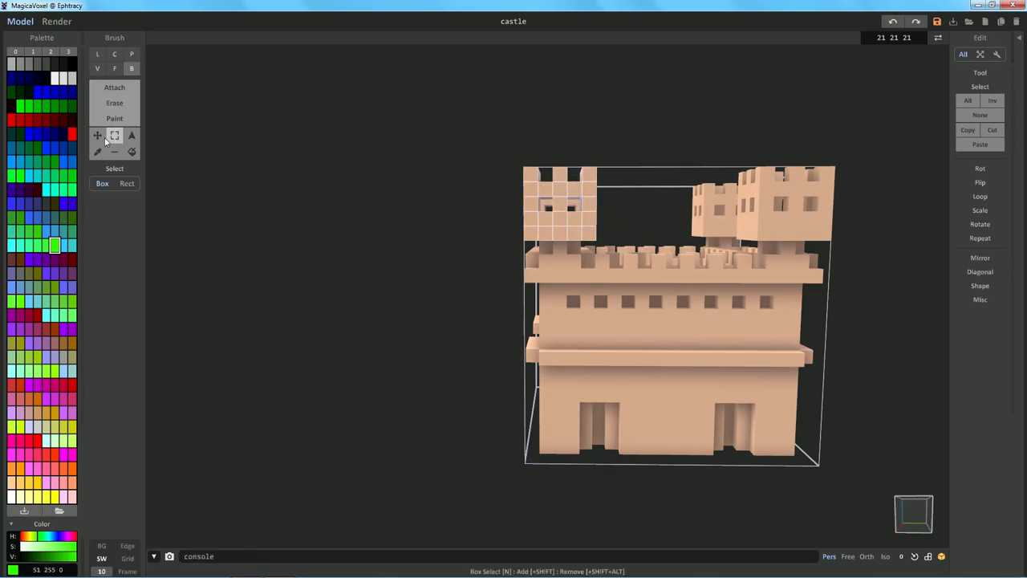
- Box-select part of the castle and drag the selection sideways with the Move tool
{"action": "left_click", "coordinate": [97, 136]}
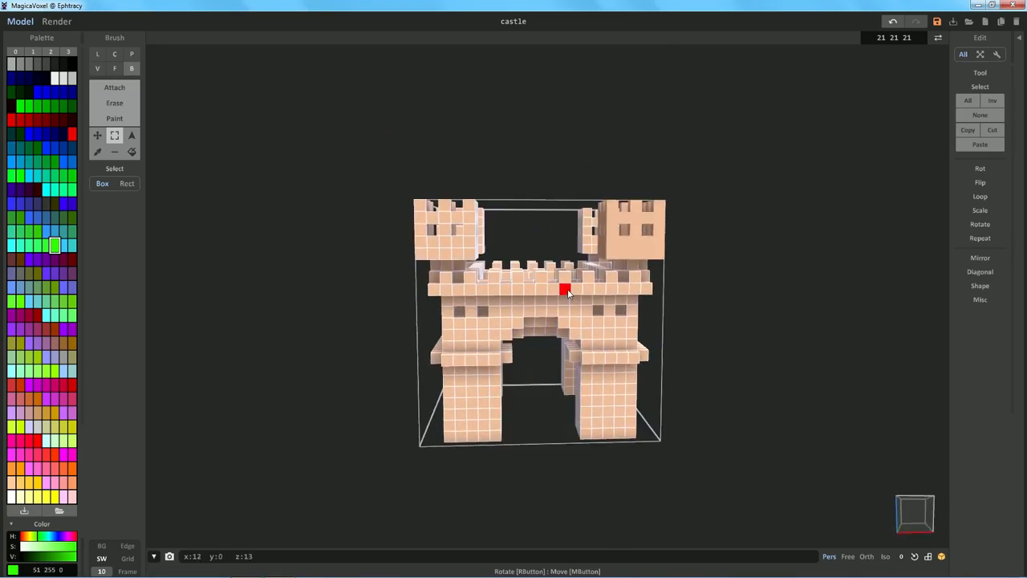
{"action": "left_click_drag", "start_coordinate": [566, 292], "coordinate": [386, 288]}
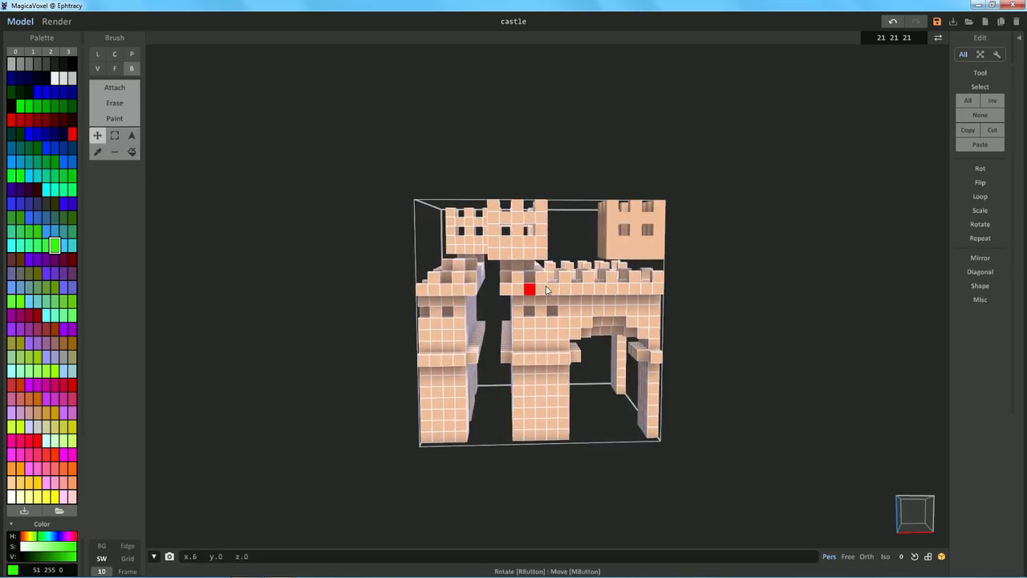
{"action": "scroll", "scroll_direction": "down", "scroll_amount": 3}
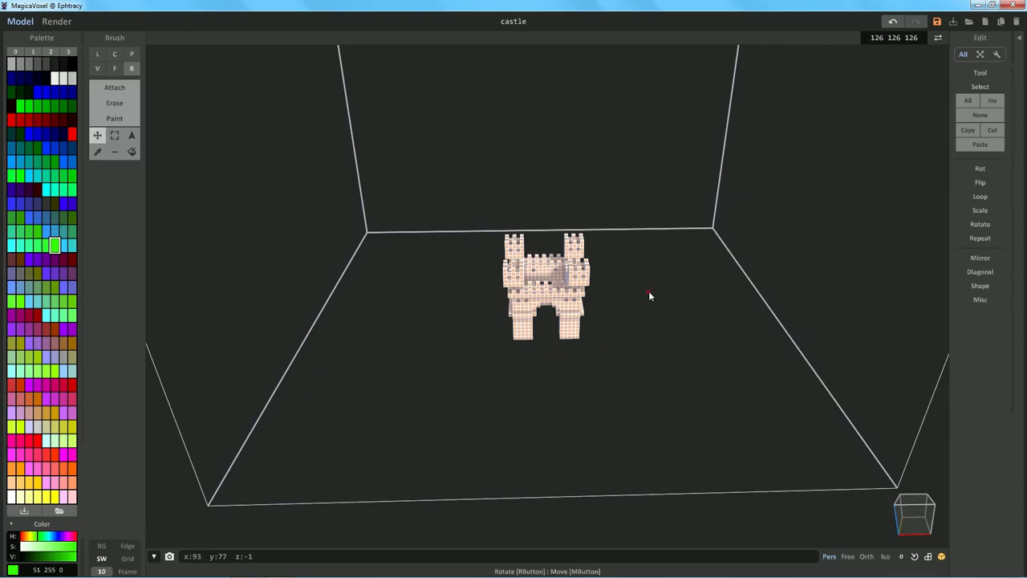
{"action": "mouse_move", "coordinate": [647, 301]}
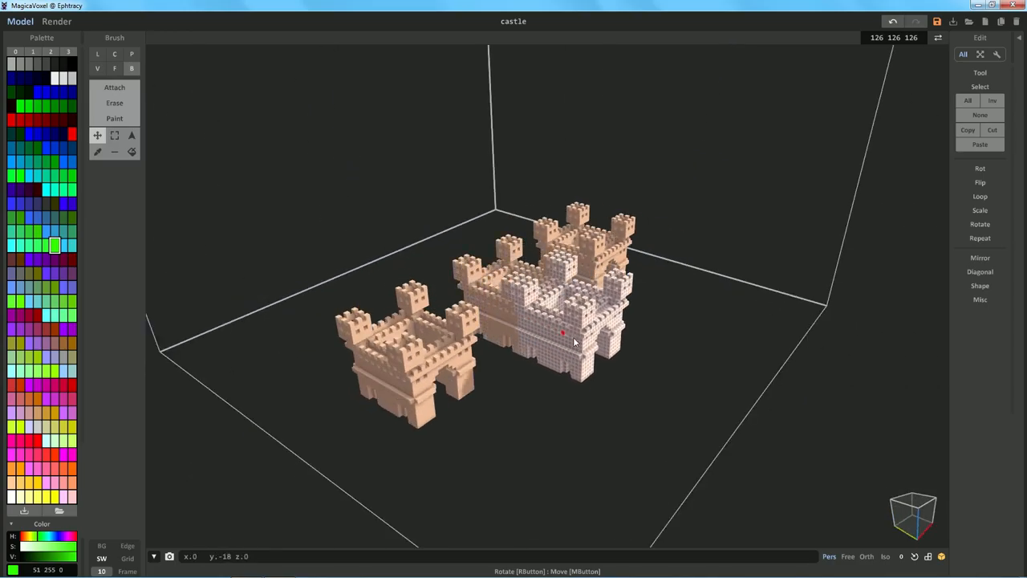
- Load the luigi diorama and orbit the camera to show the staircase side
{"action": "left_click", "coordinate": [960, 323]}
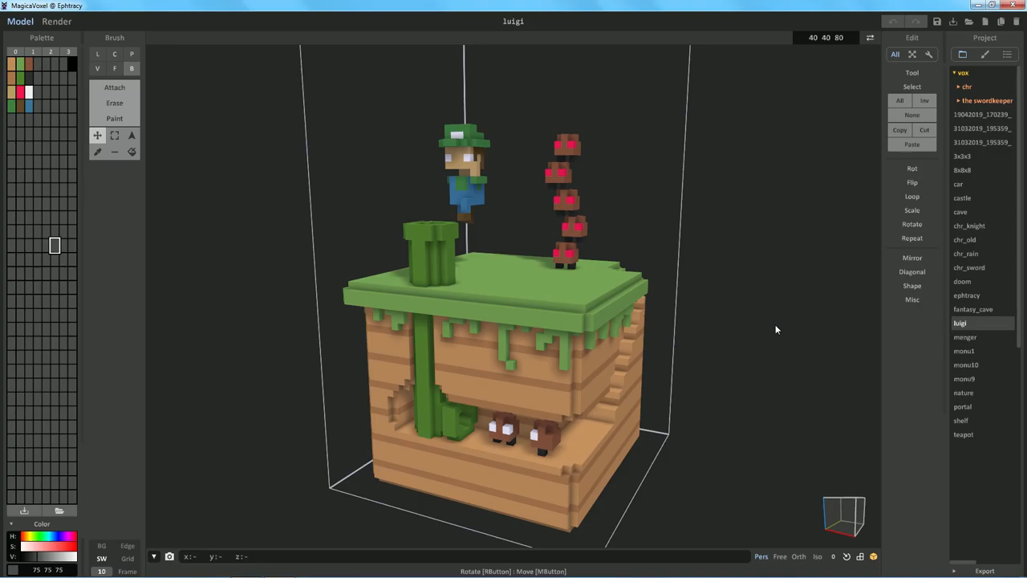
{"action": "mouse_move", "coordinate": [744, 327]}
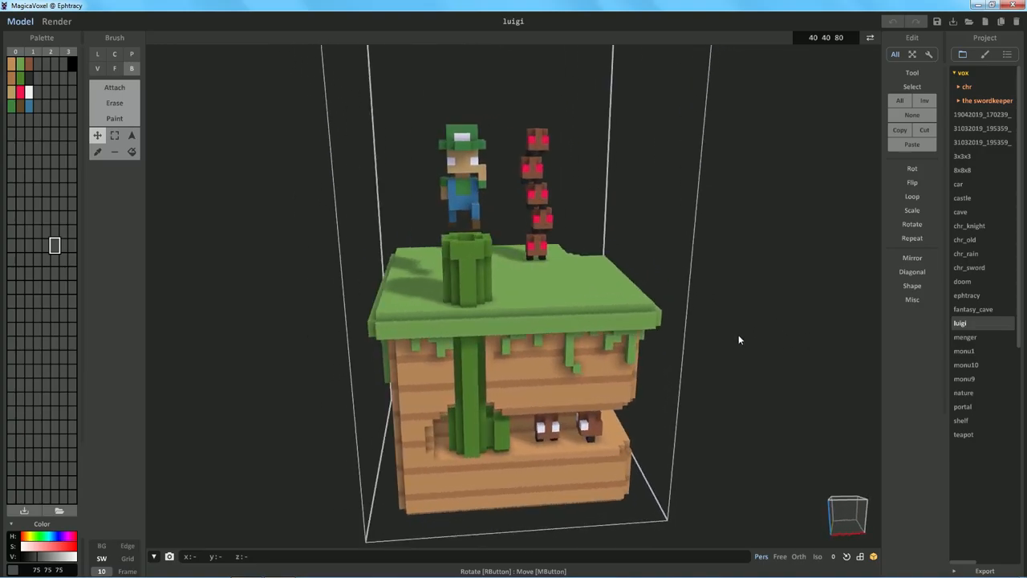
{"action": "left_click_drag", "start_coordinate": [738, 339], "coordinate": [666, 333]}
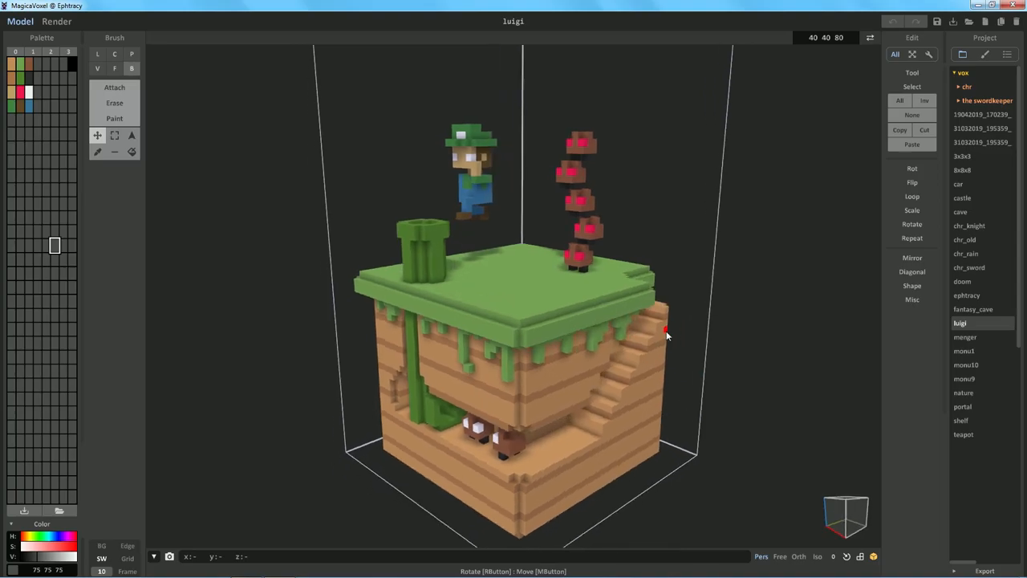
{"action": "left_click_drag", "start_coordinate": [665, 332], "coordinate": [702, 353]}
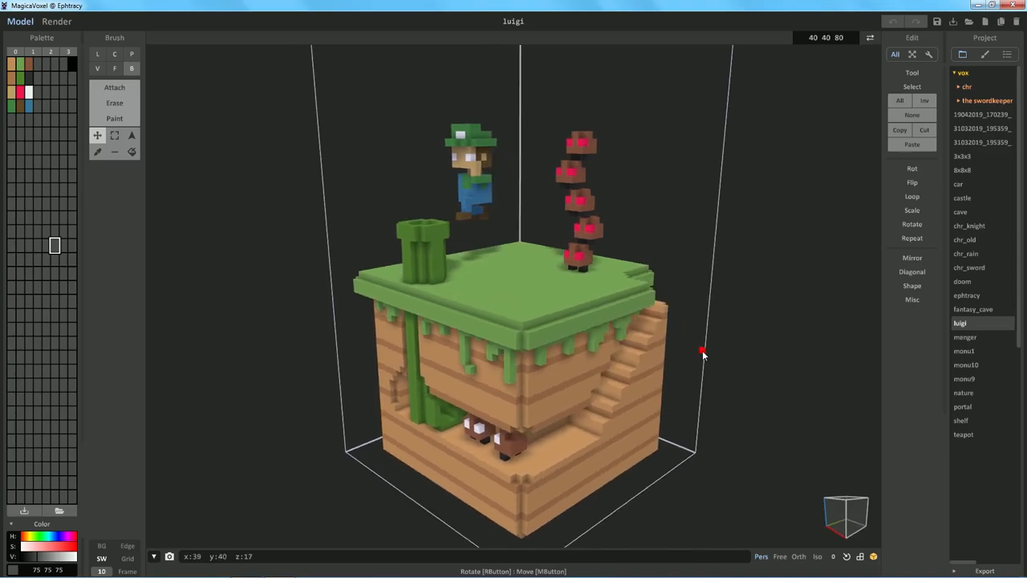